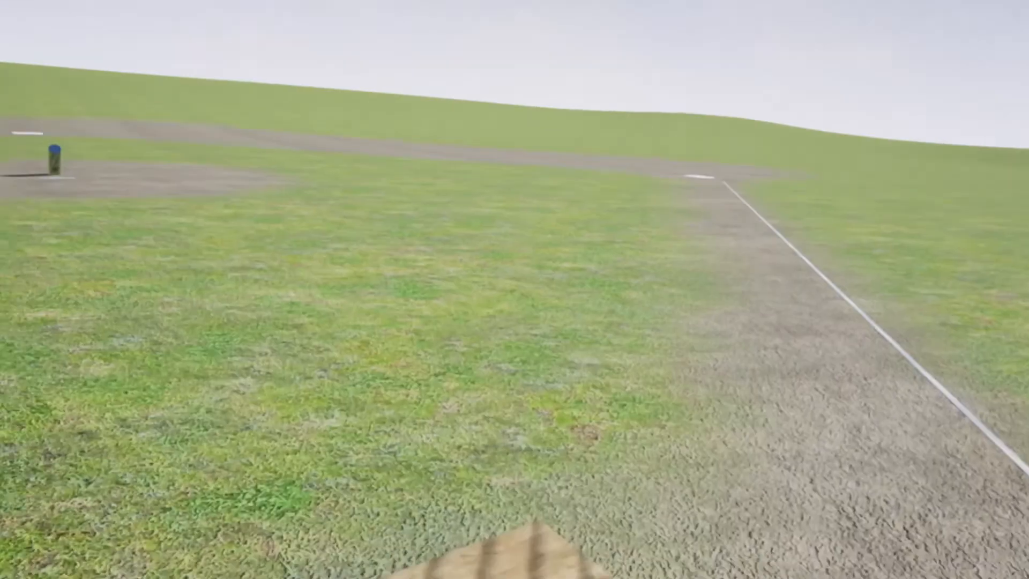
mouse_move(515, 289)
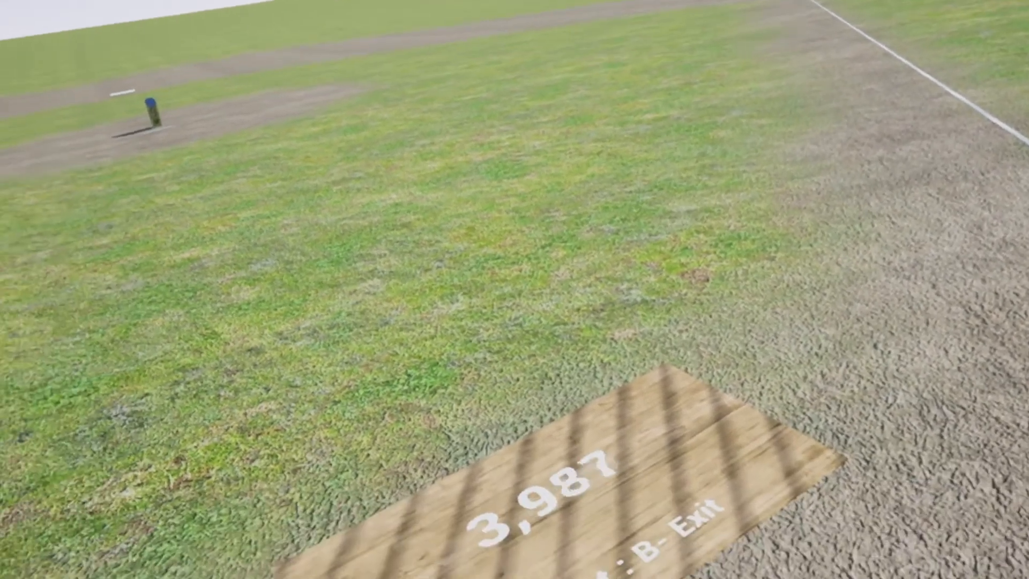